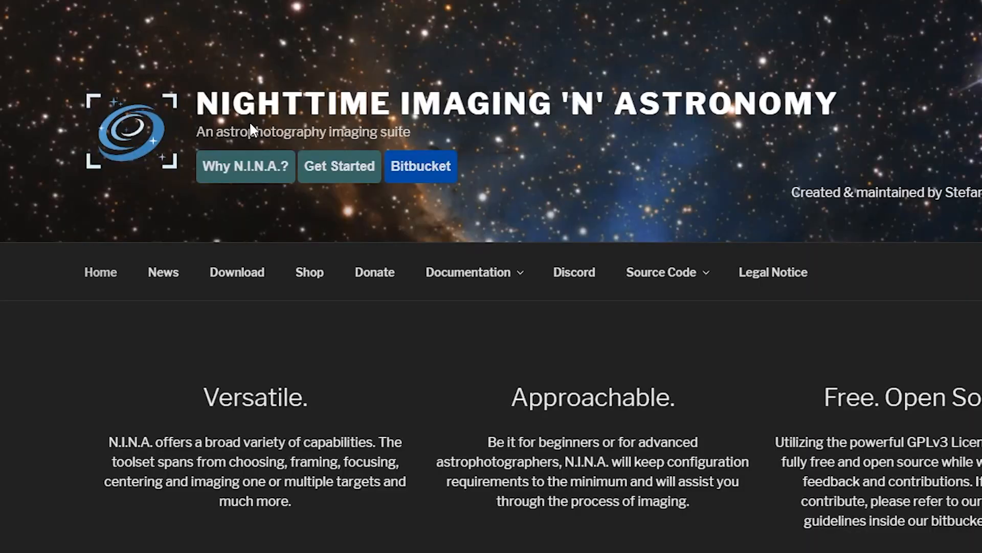
{"action": "mouse_move", "coordinate": [656, 224]}
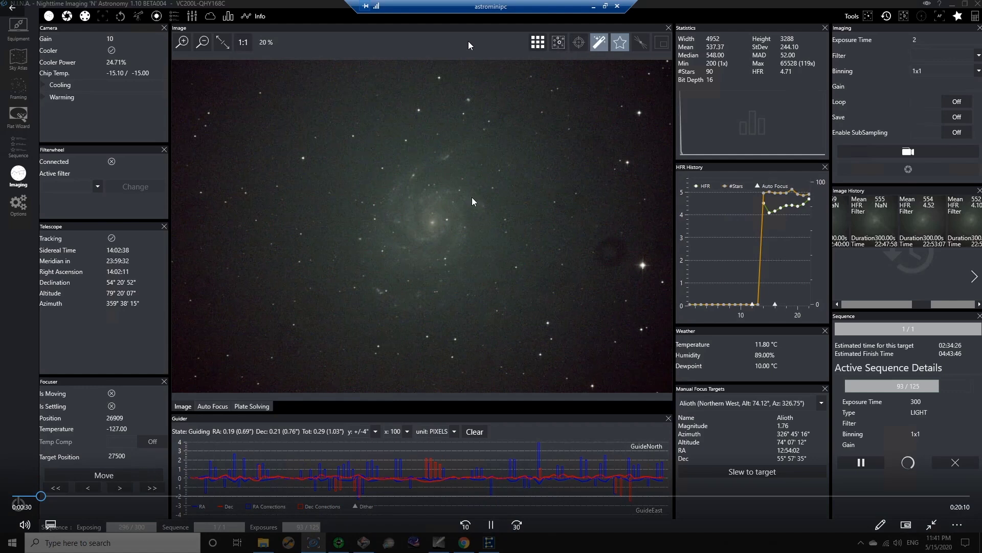
{"action": "mouse_move", "coordinate": [407, 299]}
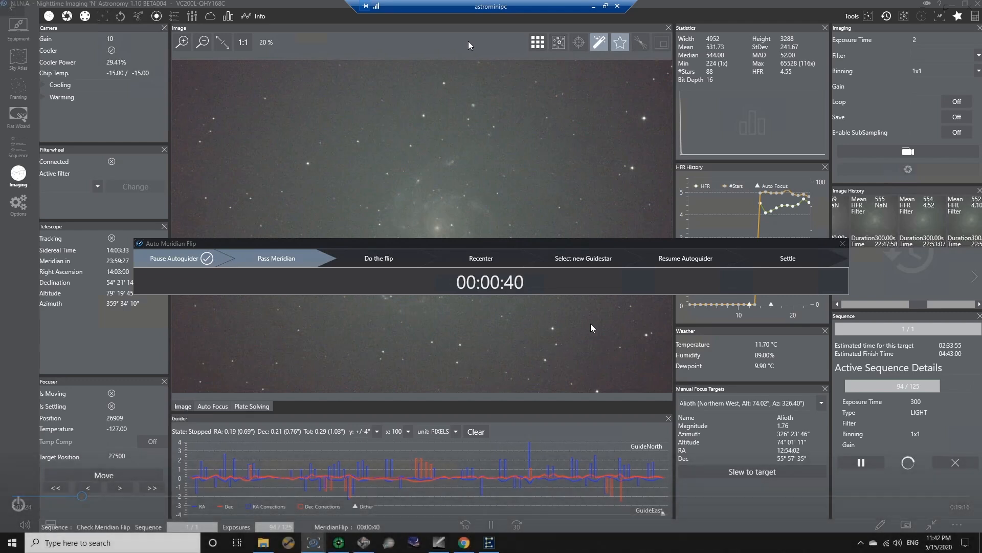
{"action": "mouse_move", "coordinate": [533, 328]}
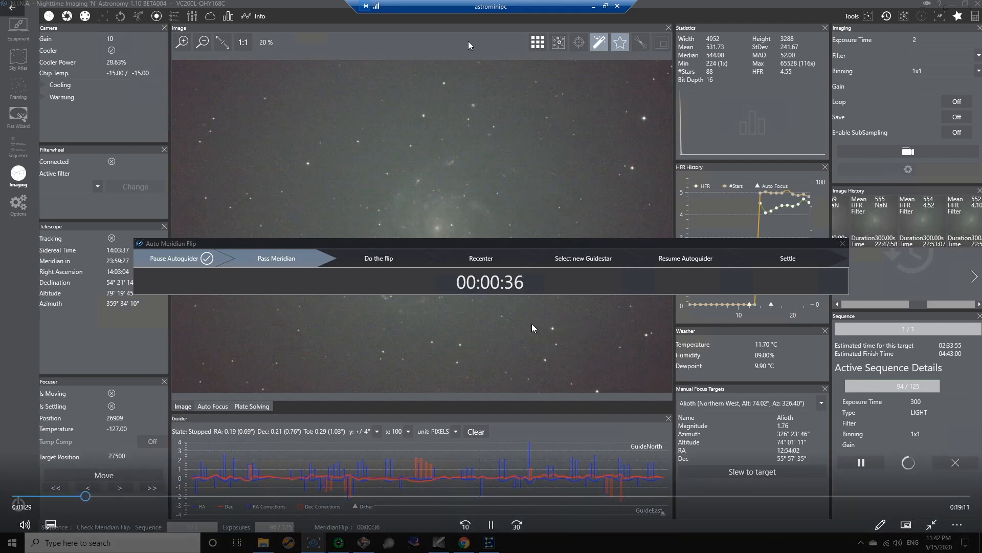
{"action": "mouse_move", "coordinate": [567, 323]}
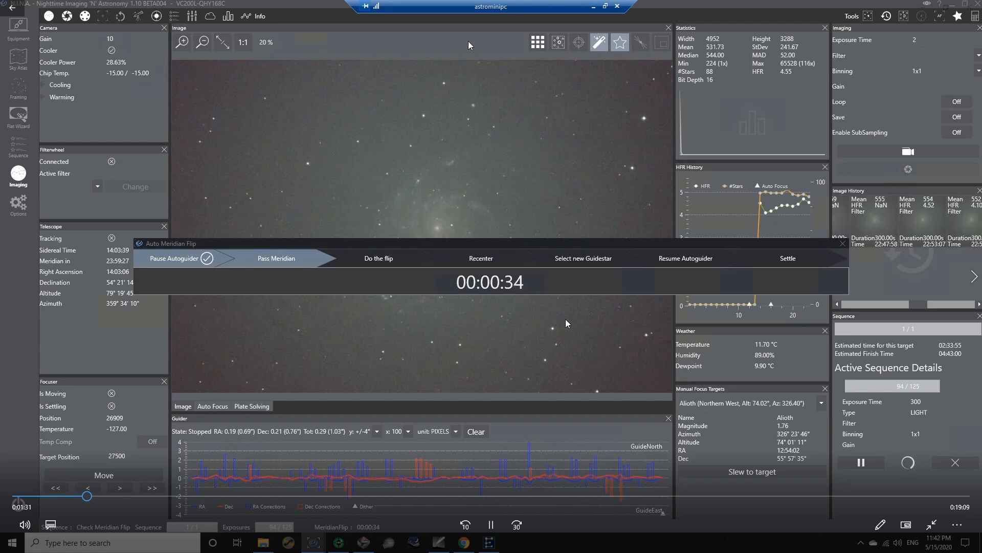
{"action": "mouse_move", "coordinate": [452, 338]}
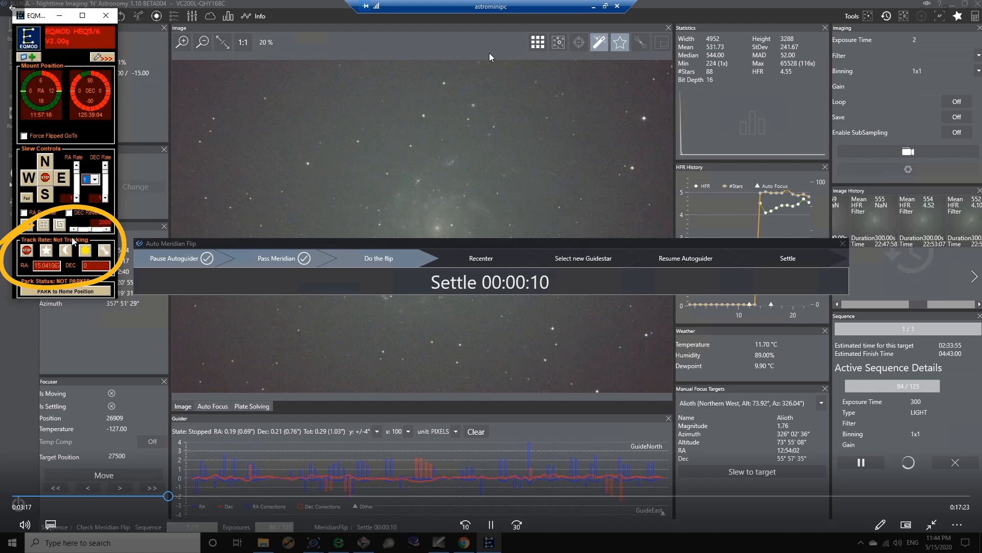
{"action": "mouse_move", "coordinate": [559, 302]}
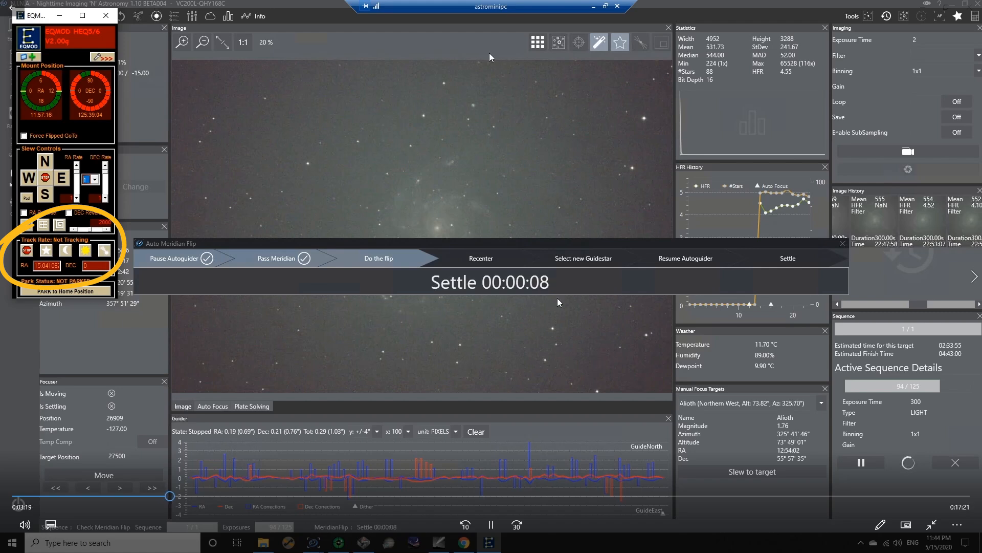
{"action": "mouse_move", "coordinate": [554, 325]}
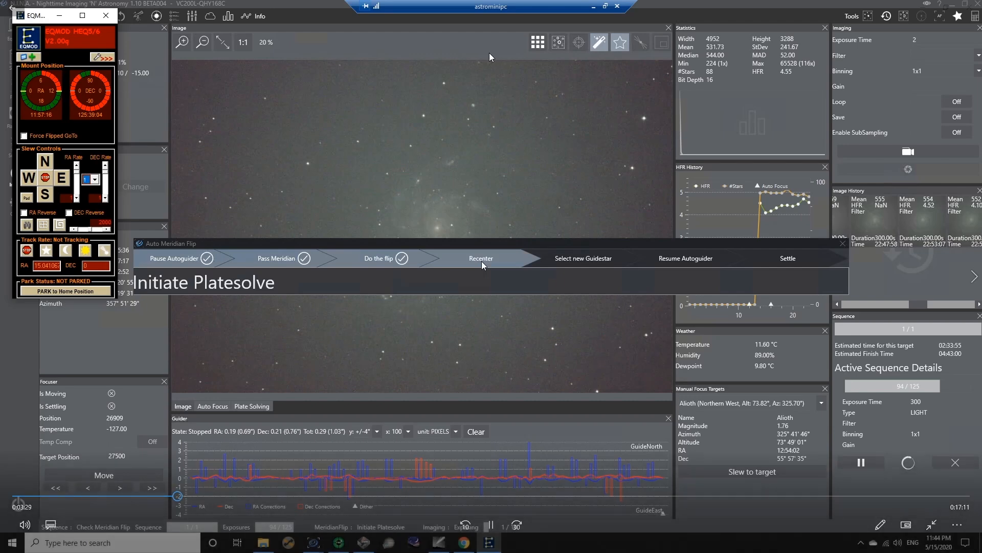
{"action": "mouse_move", "coordinate": [491, 375]}
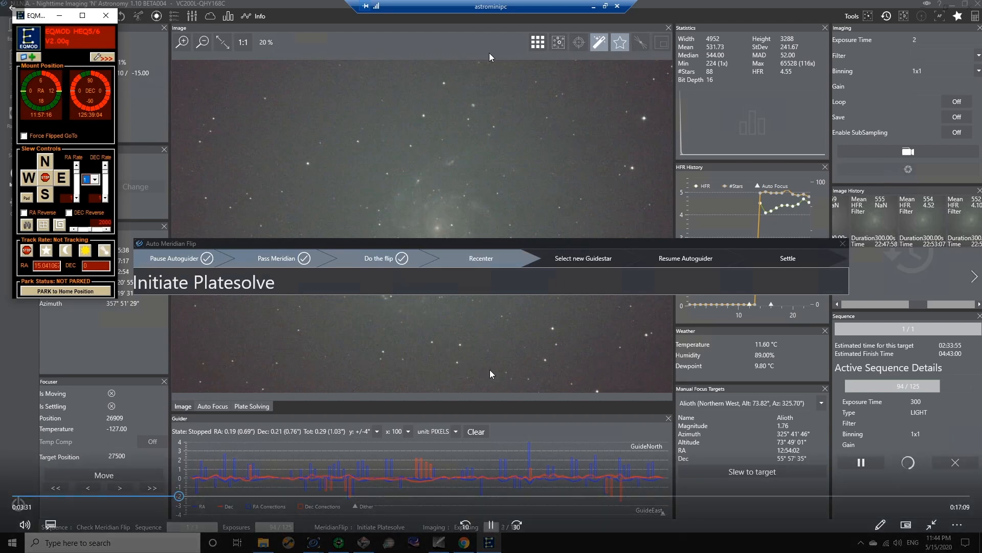
{"action": "mouse_move", "coordinate": [598, 548]}
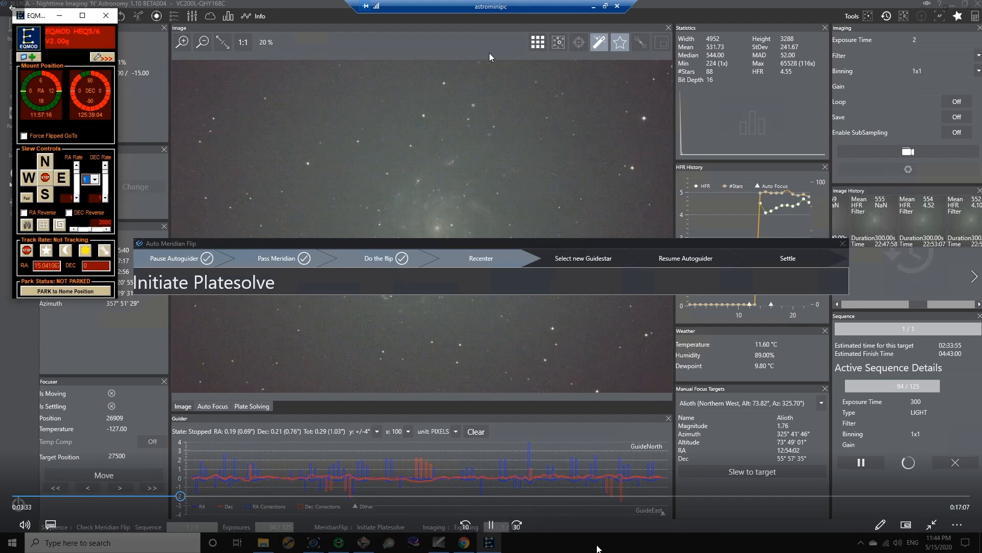
{"action": "mouse_move", "coordinate": [573, 350]}
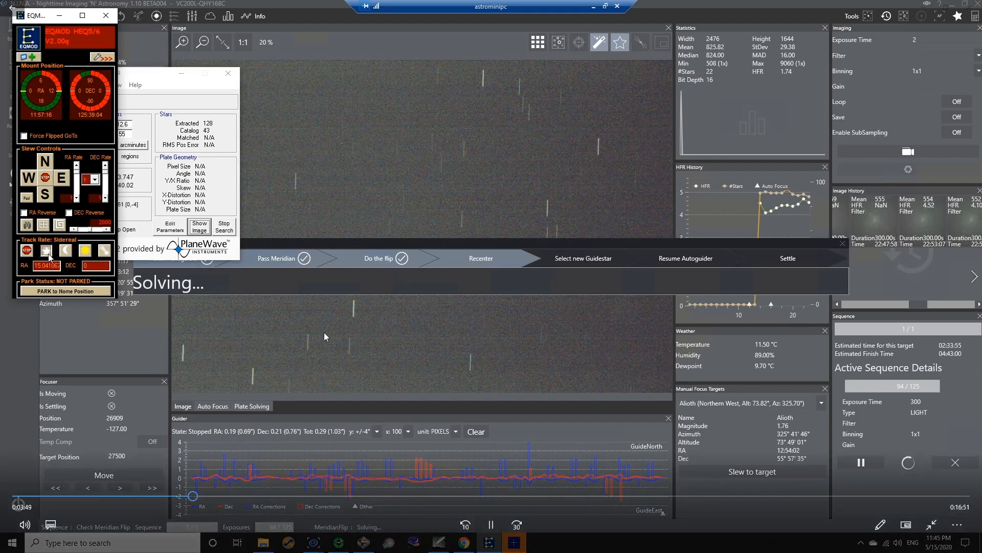
Let the meridian flip reach Recenter, where plate solving starts on the trailed frame
{"action": "left_click", "coordinate": [43, 250]}
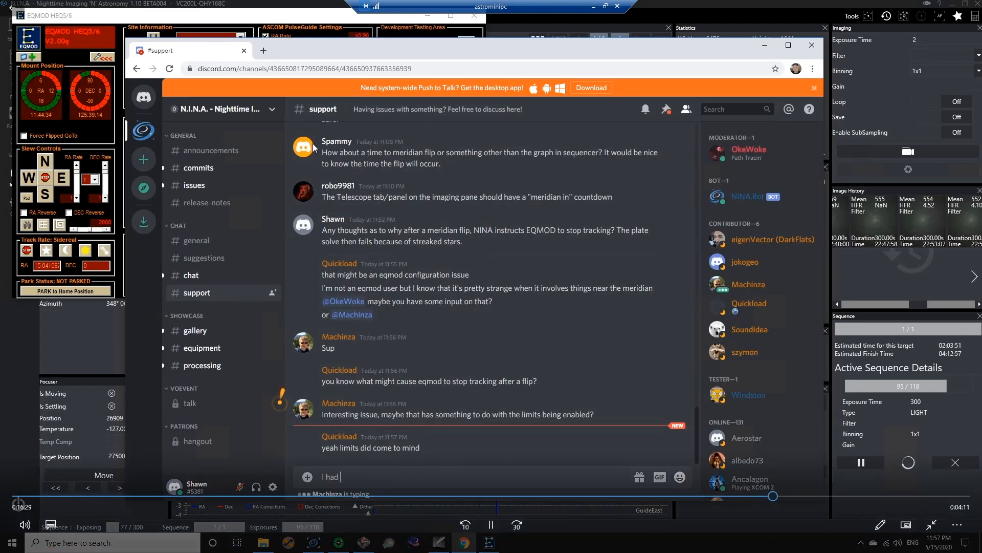
Reply in #support: 'I had limits enabled. I've turned it off. Will…'
{"action": "type", "text": "limits ena"}
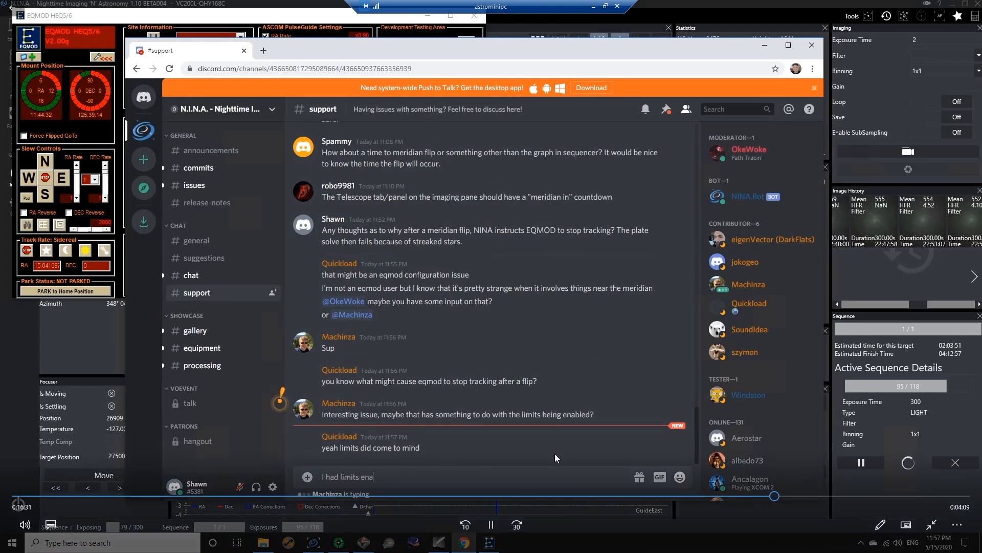
{"action": "type", "text": "bled."}
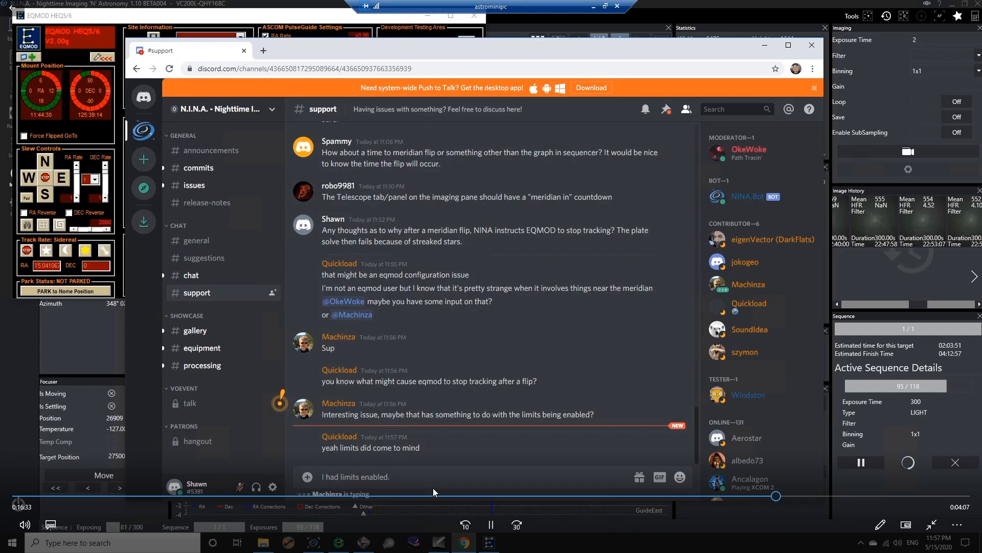
{"action": "type", "text": "I've turned it off"}
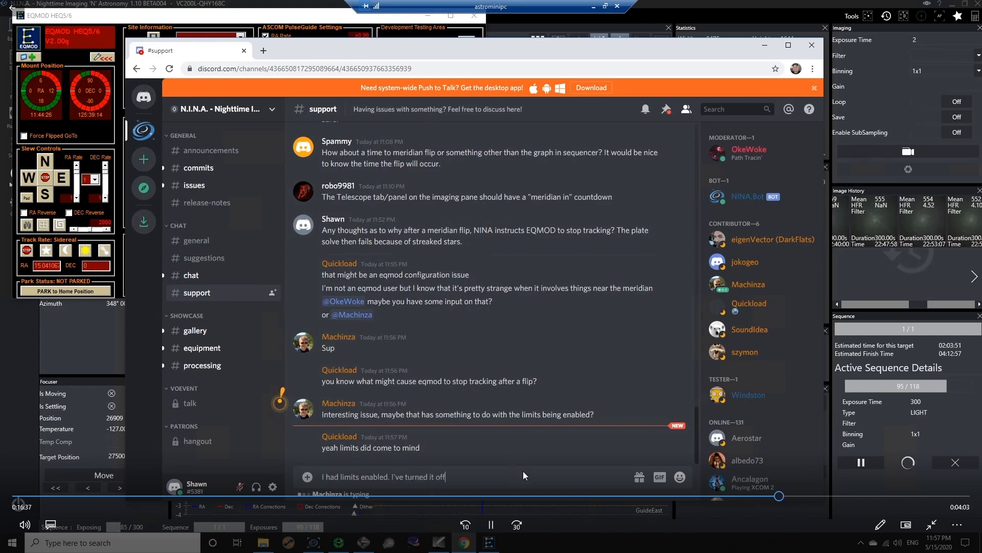
{"action": "type", "text": "Will"}
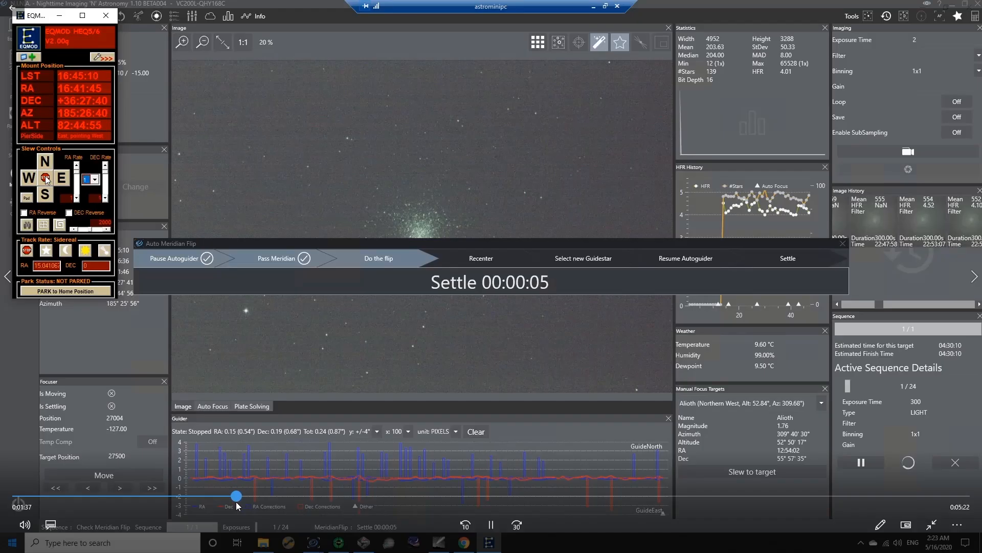
{"action": "mouse_move", "coordinate": [569, 355]}
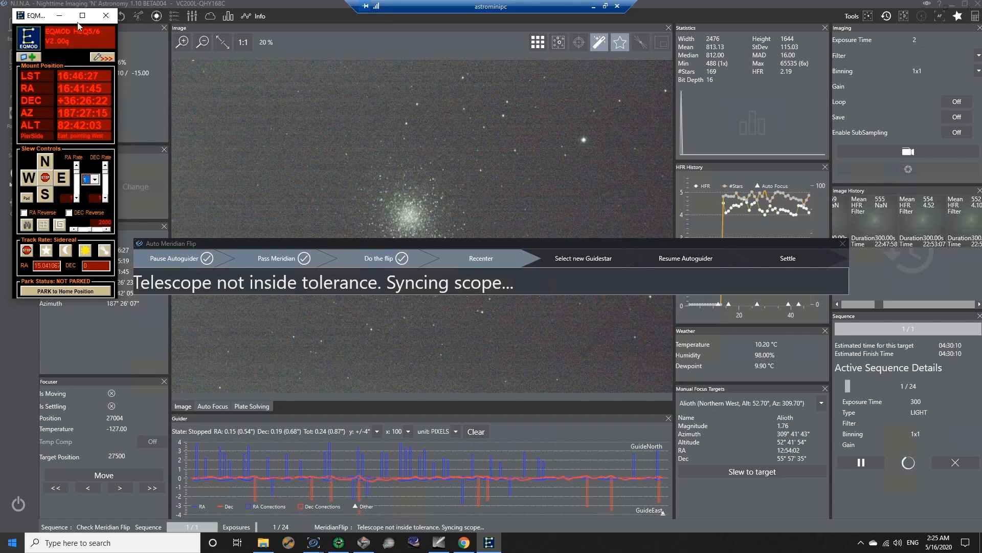
Minimize the EQMOD mount control window after the recentering sync
{"action": "left_click", "coordinate": [105, 17]}
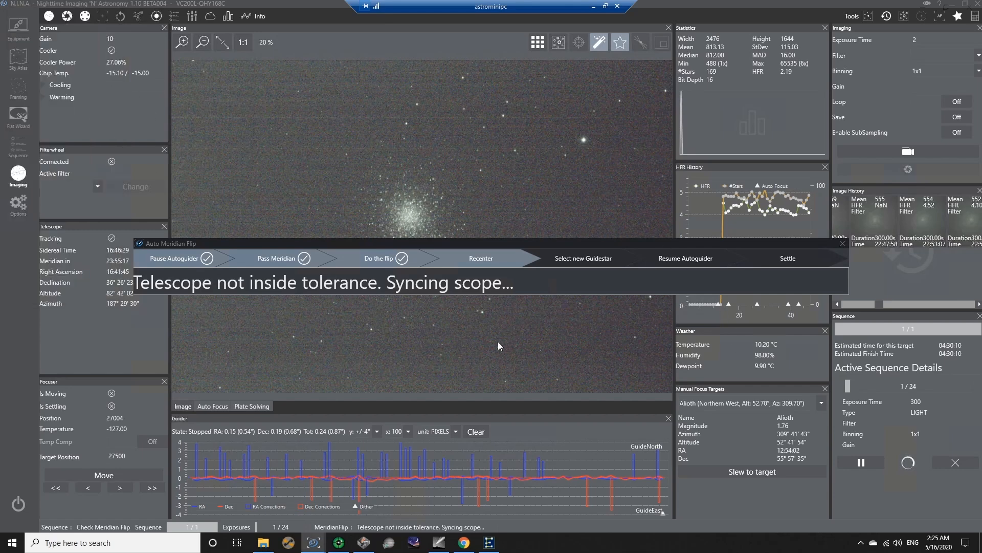